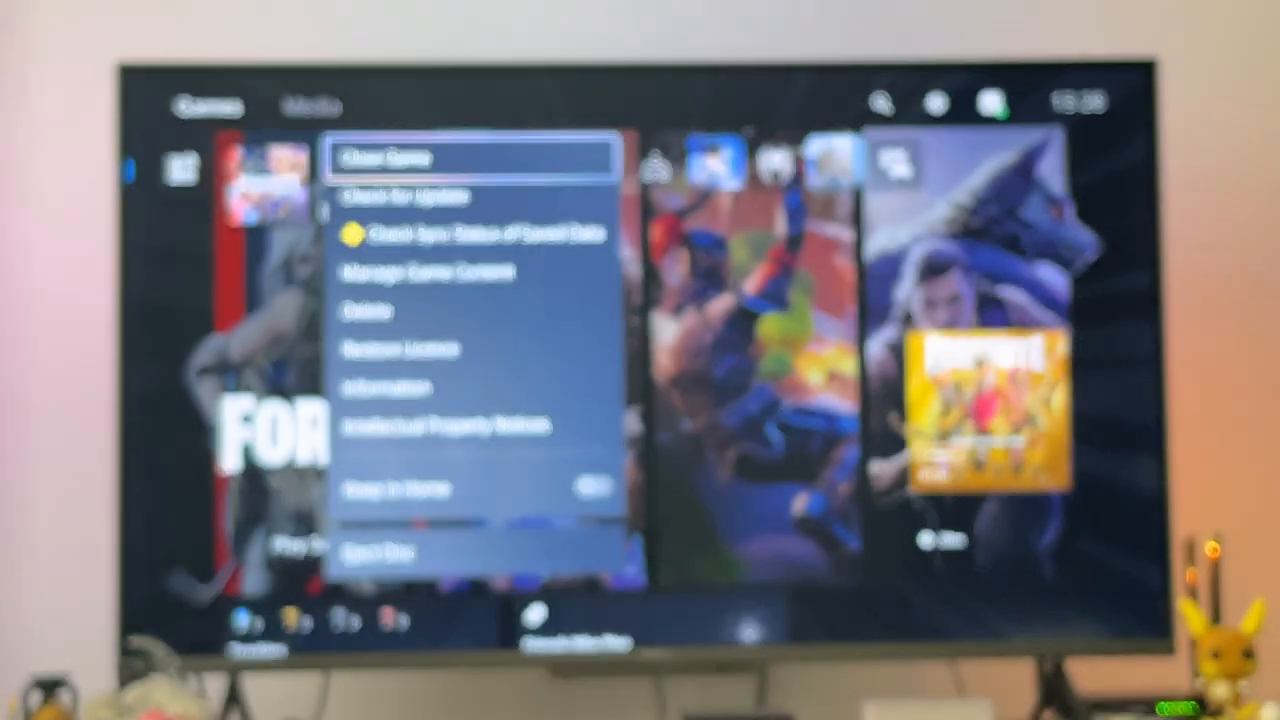
Step: Run Check for Update on Fortnite and acknowledge the 'latest version' message with OK
left_click(410, 156)
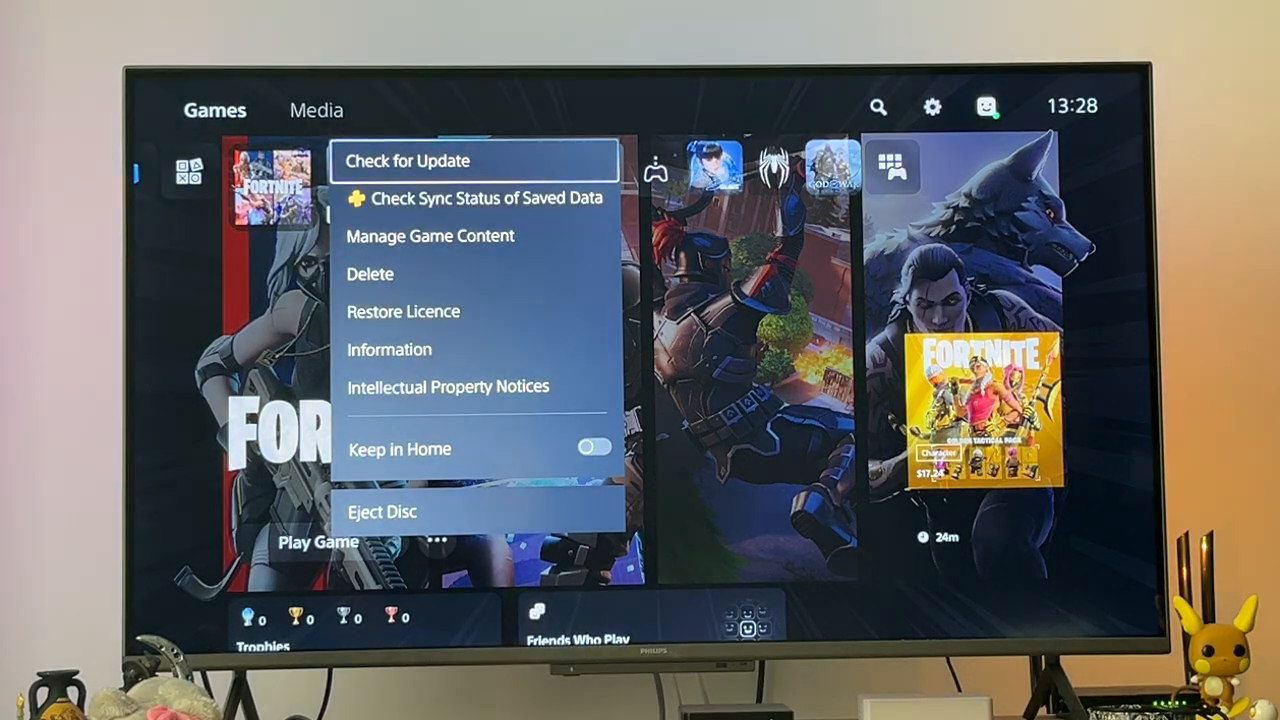
left_click(408, 160)
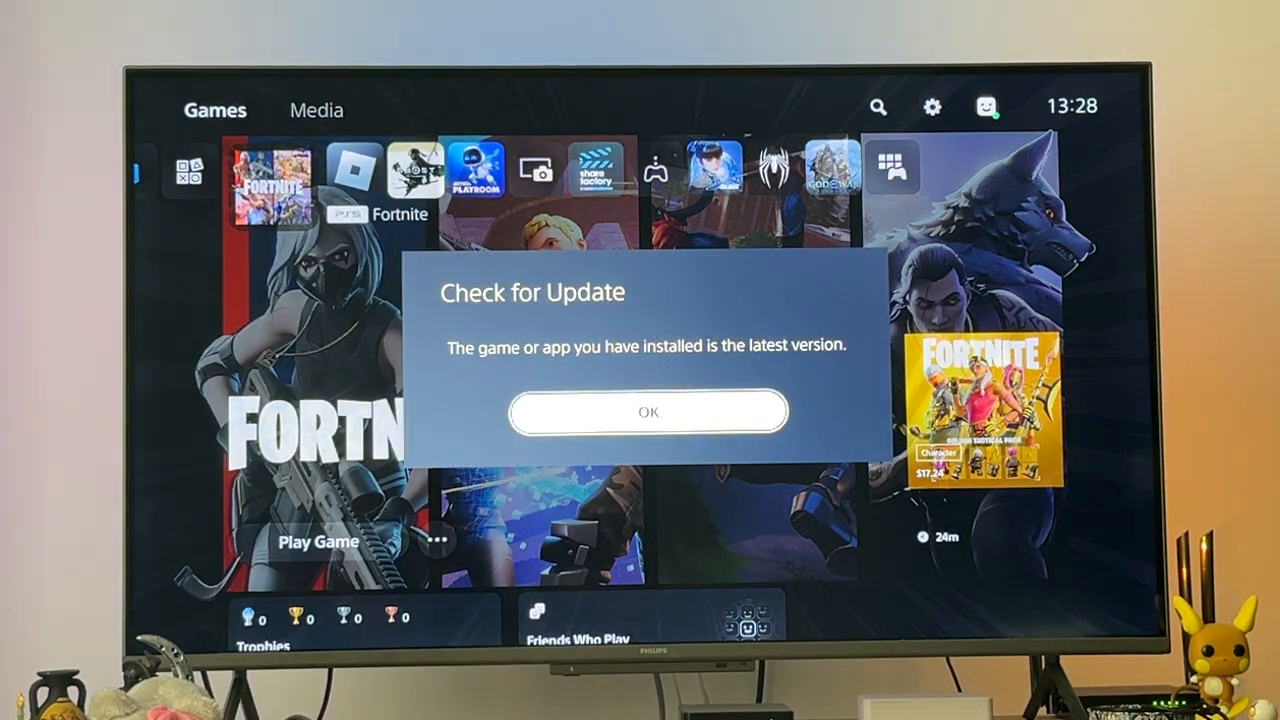
left_click(648, 412)
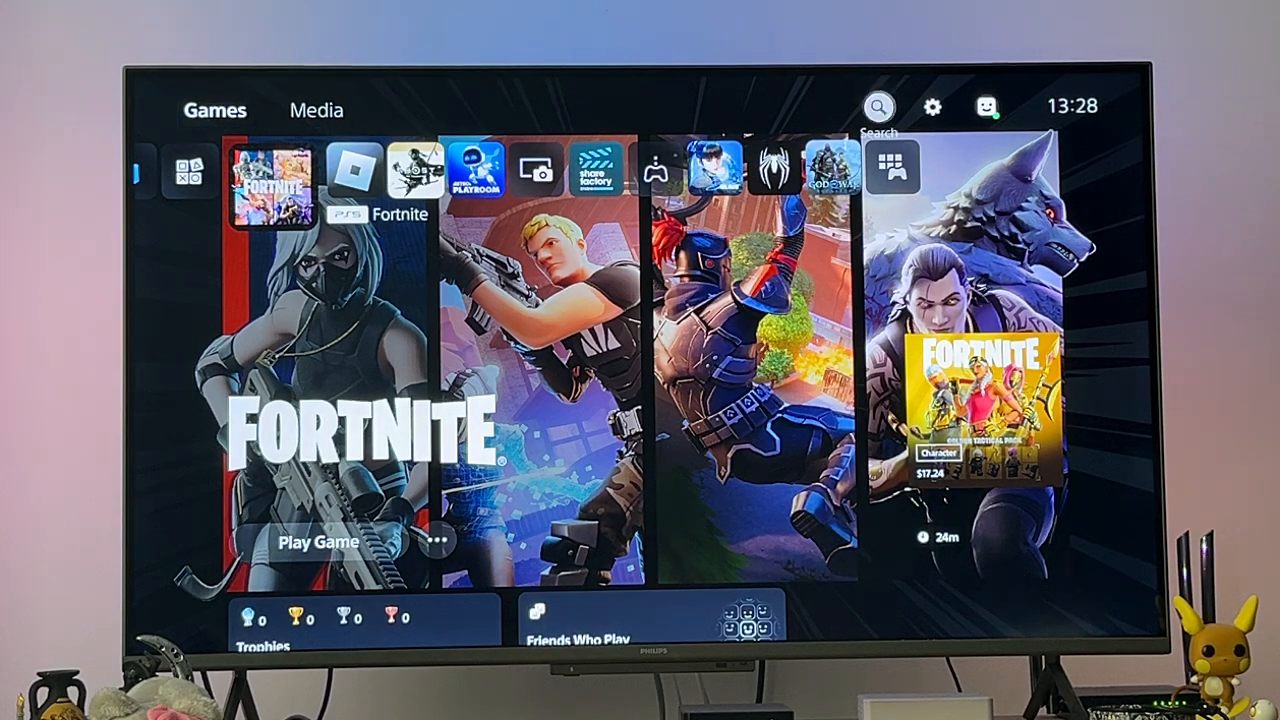
Step: Navigate Settings to Users and Accounts and show its Other options
left_click(932, 106)
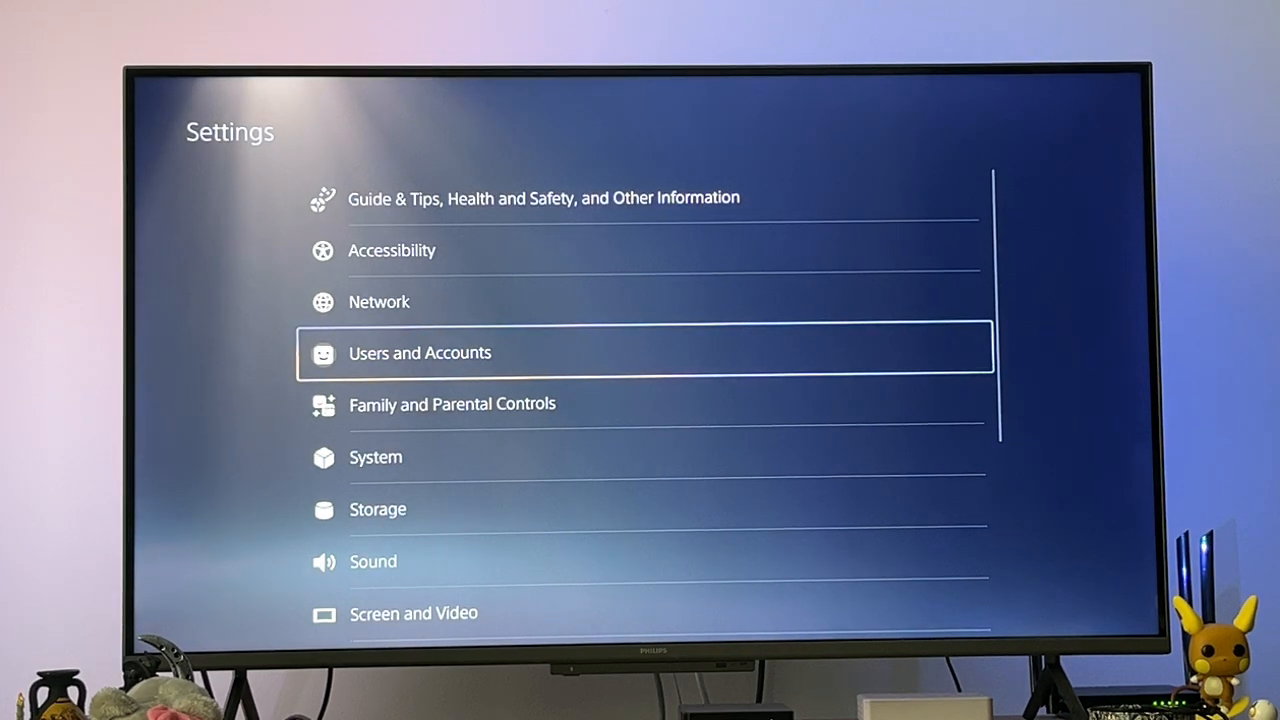
left_click(420, 352)
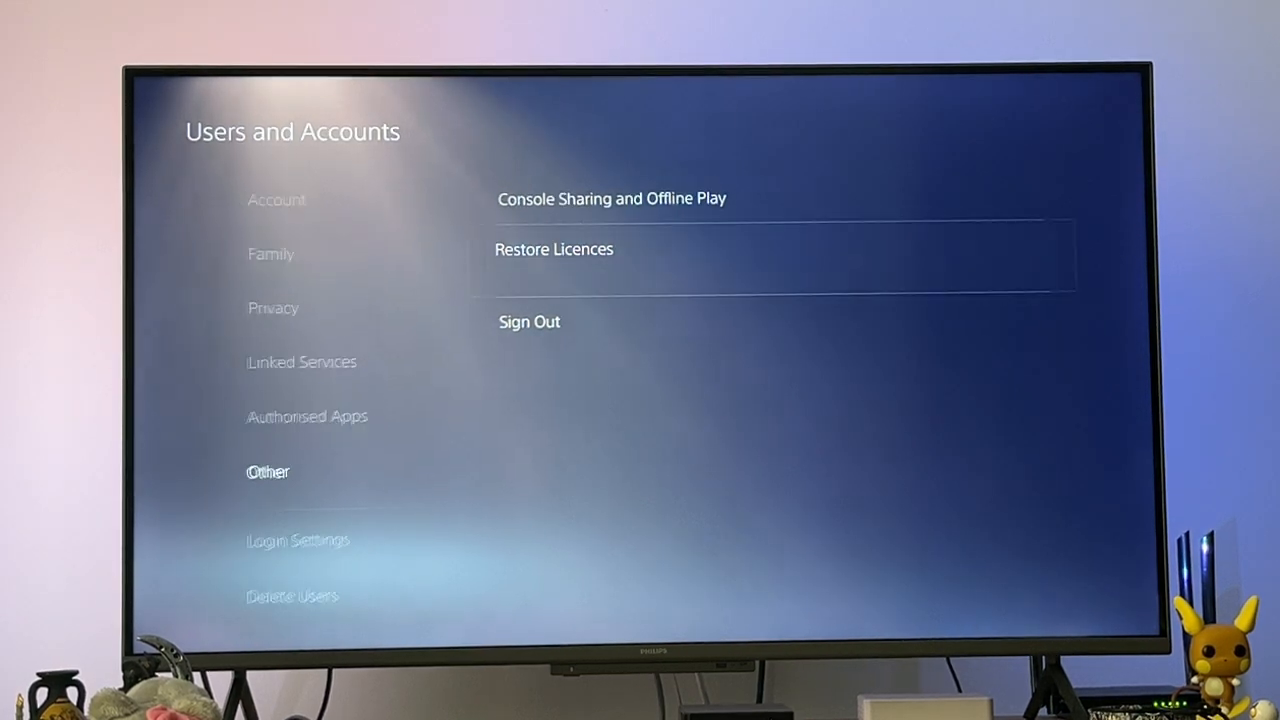
Step: Restore licences for Roblox and Fortnite, then return to Users and Accounts
left_click(554, 248)
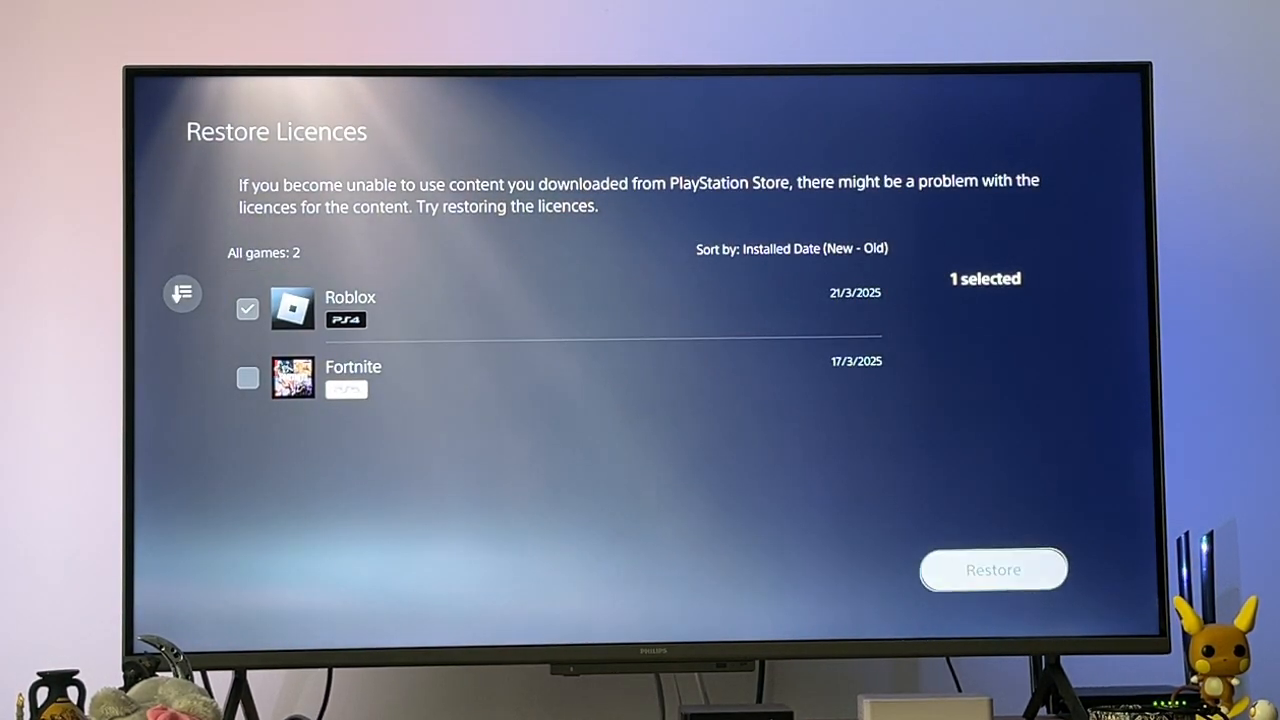
left_click(248, 376)
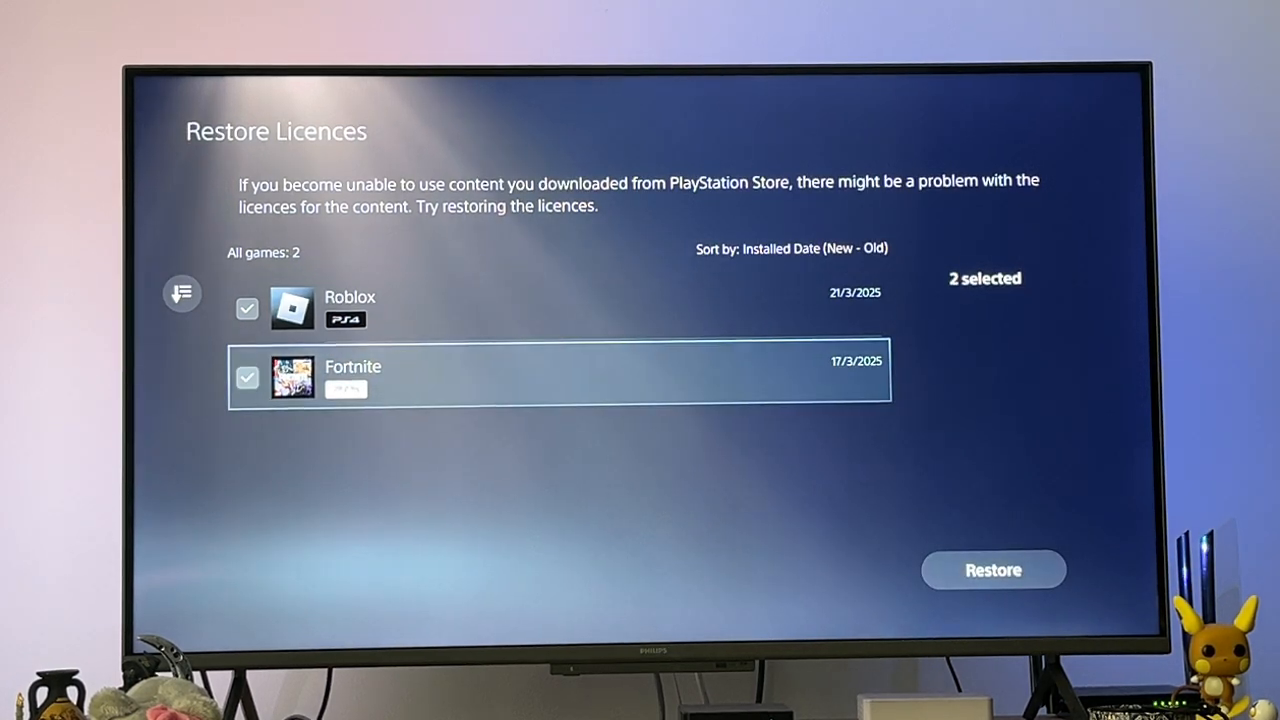
left_click(992, 568)
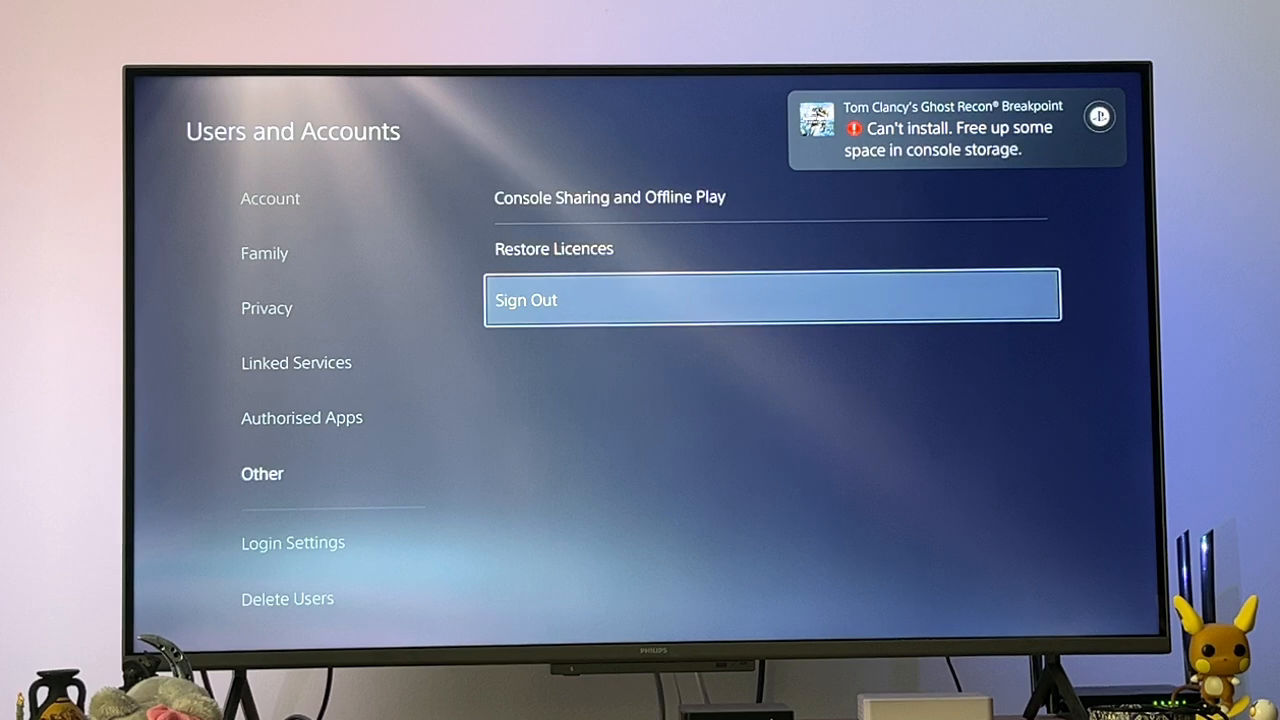
left_click(266, 308)
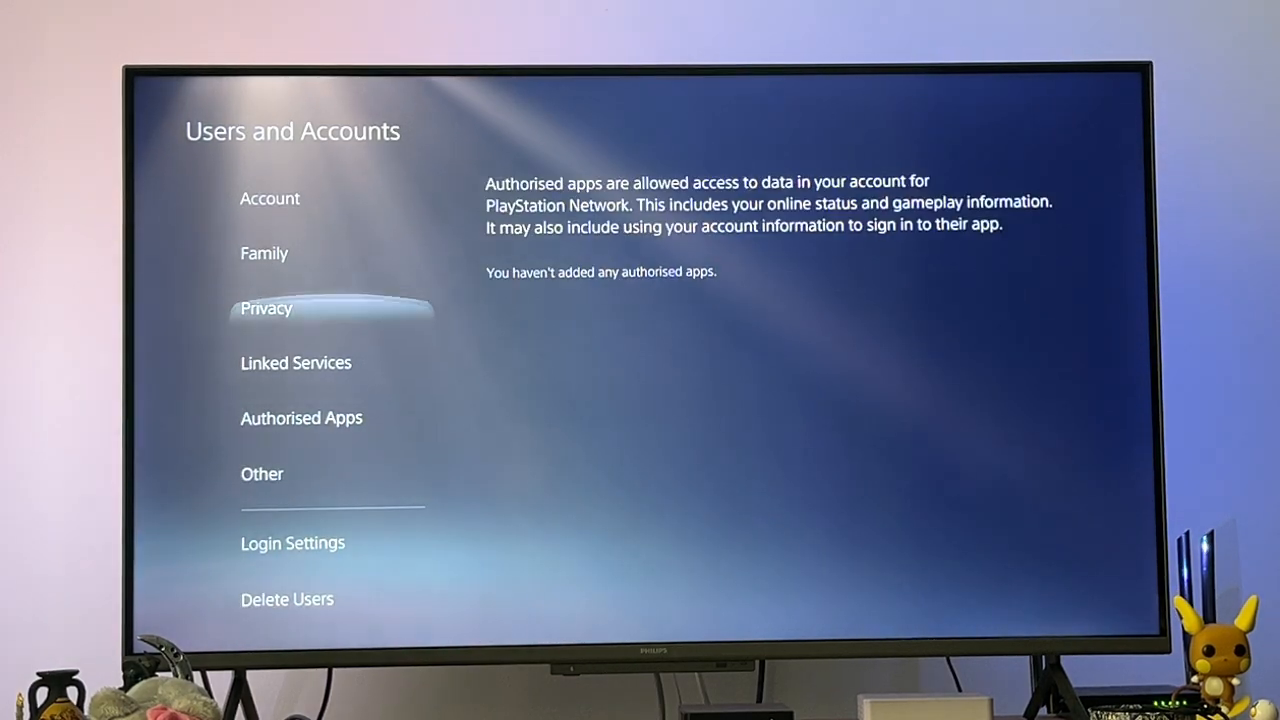